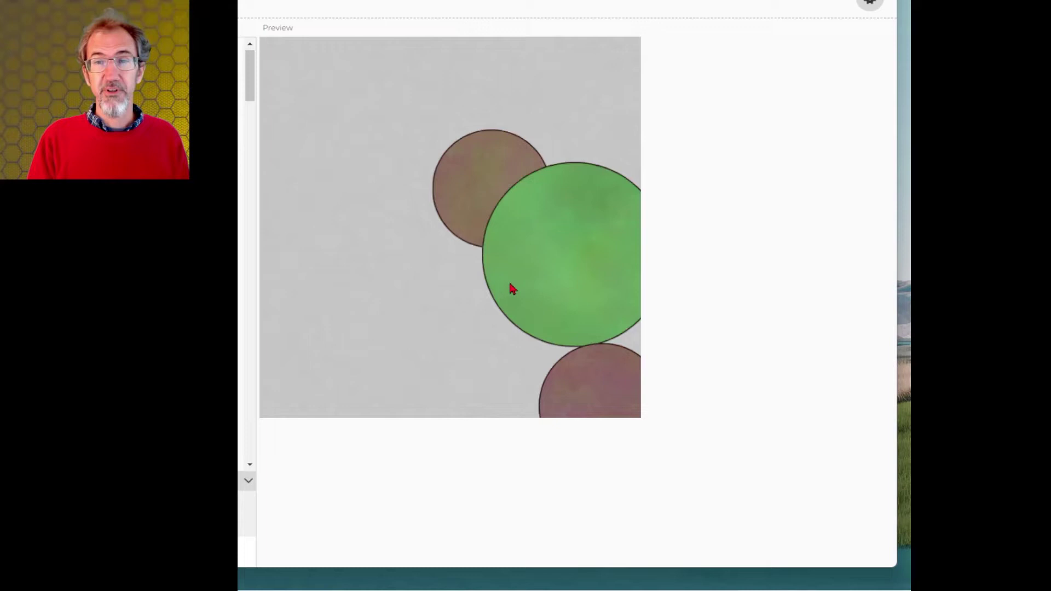
pyautogui.moveTo(581, 360)
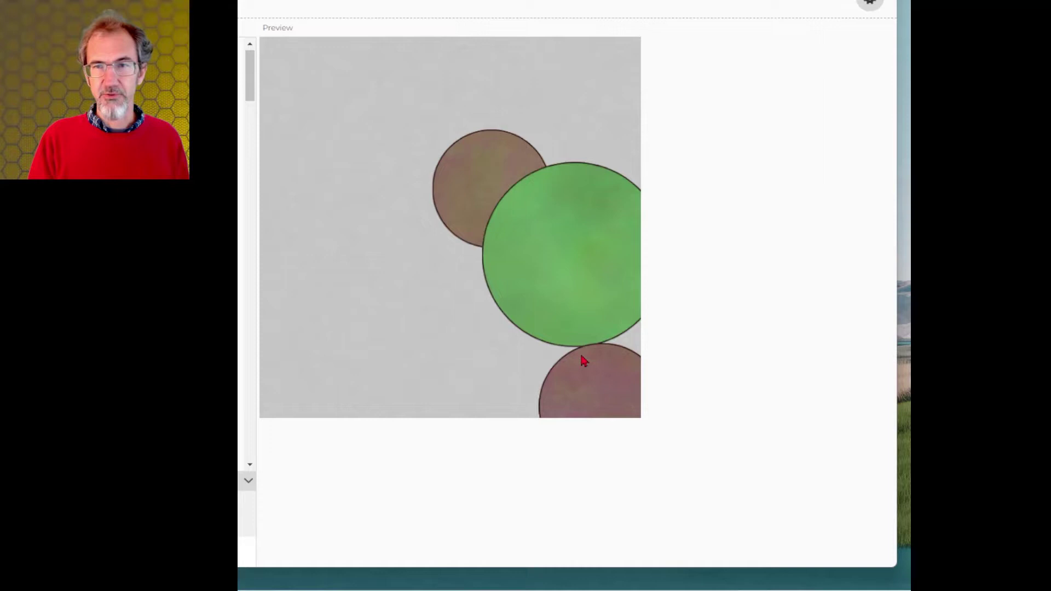
# Bring up the generative shapes artwork and generate a new random composition.
pyautogui.click(308, 542)
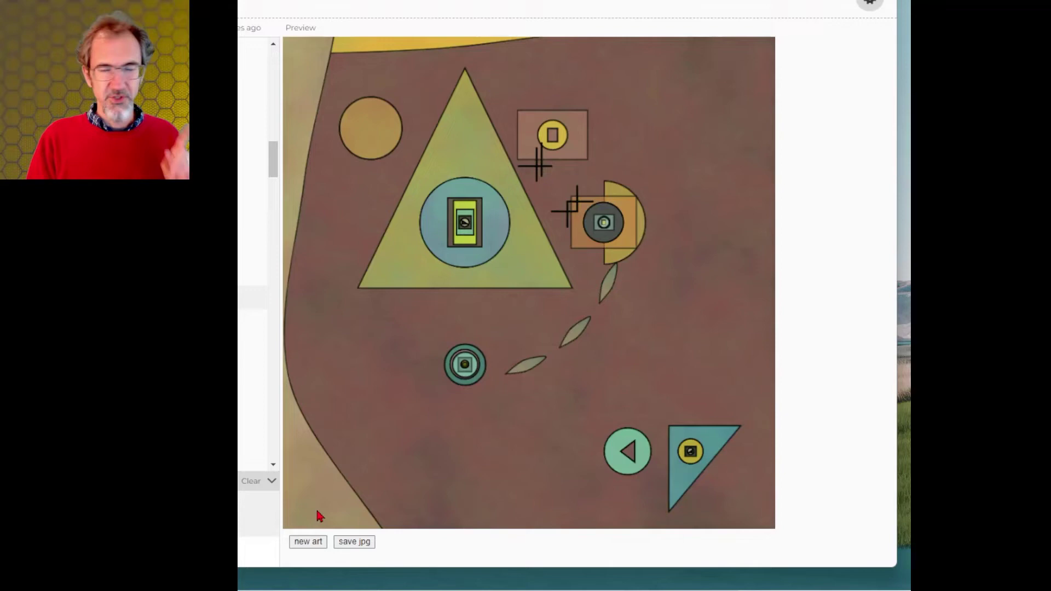
pyautogui.click(308, 541)
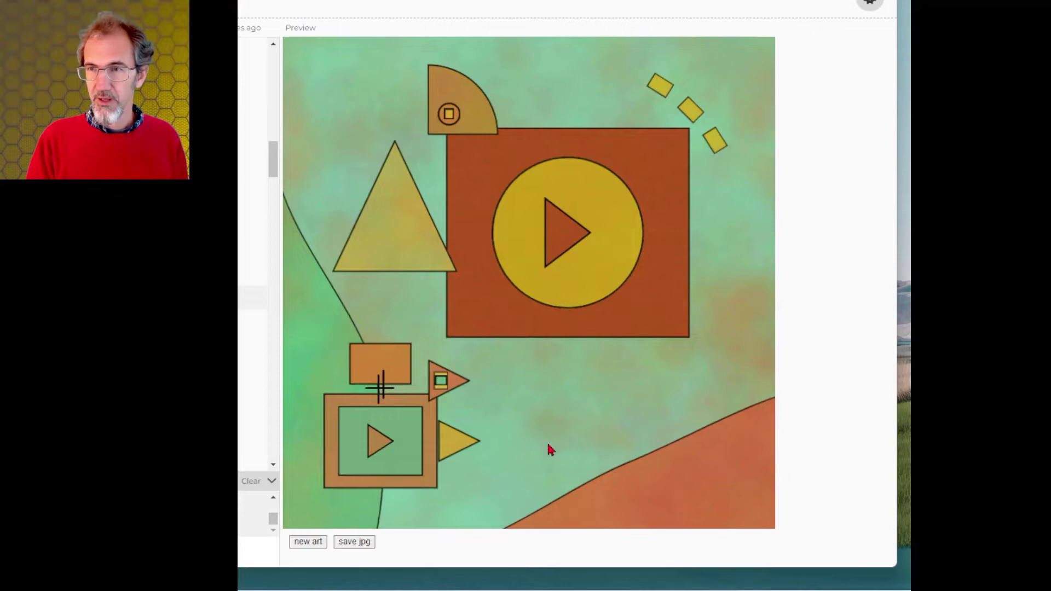
pyautogui.moveTo(616, 394)
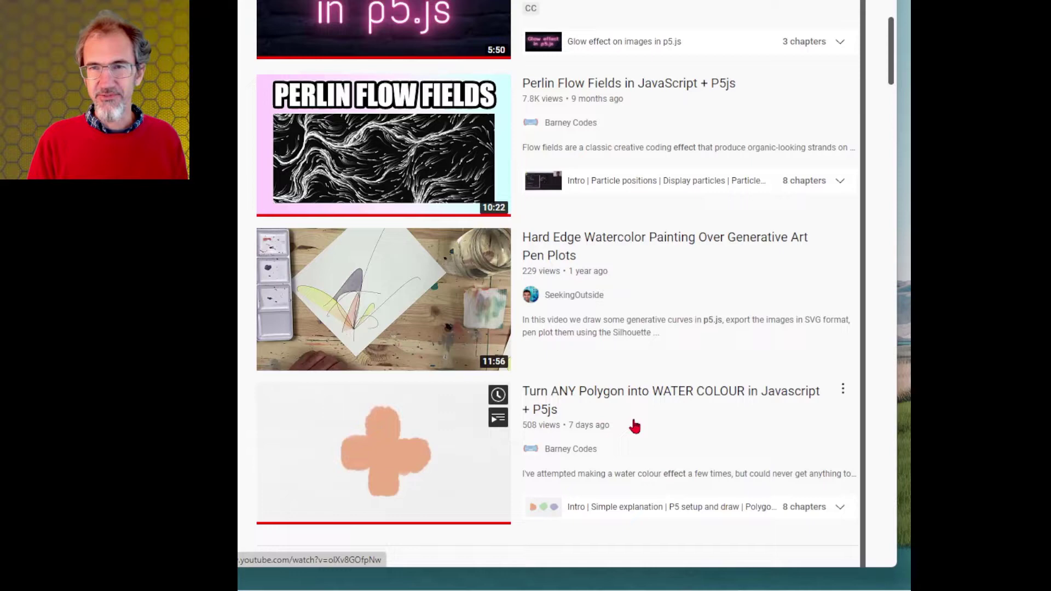
# Scroll through the YouTube results for p5.js watercolor videos.
pyautogui.scroll(-3)
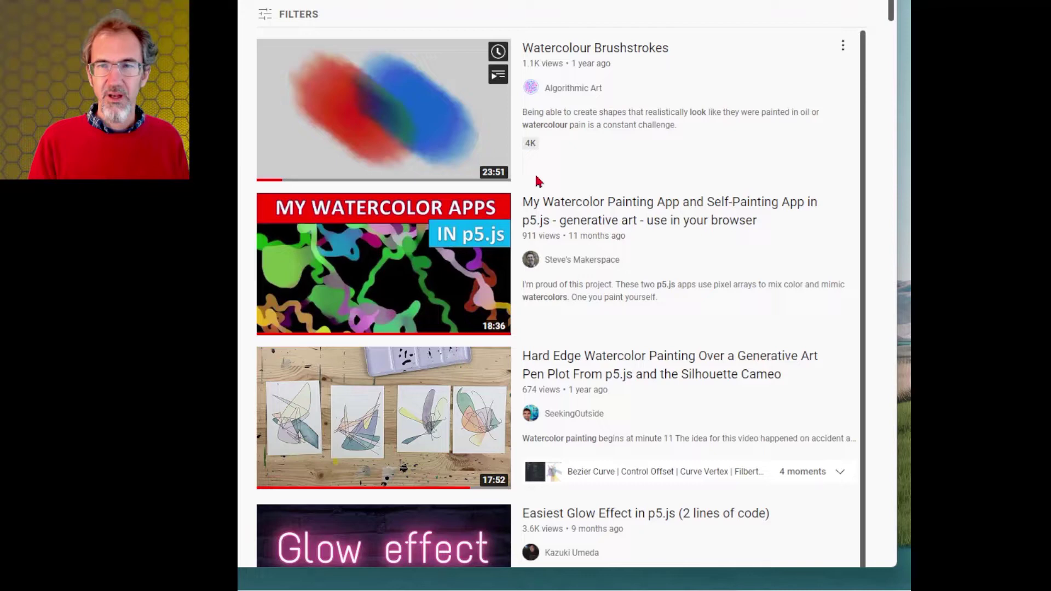
pyautogui.moveTo(580, 121)
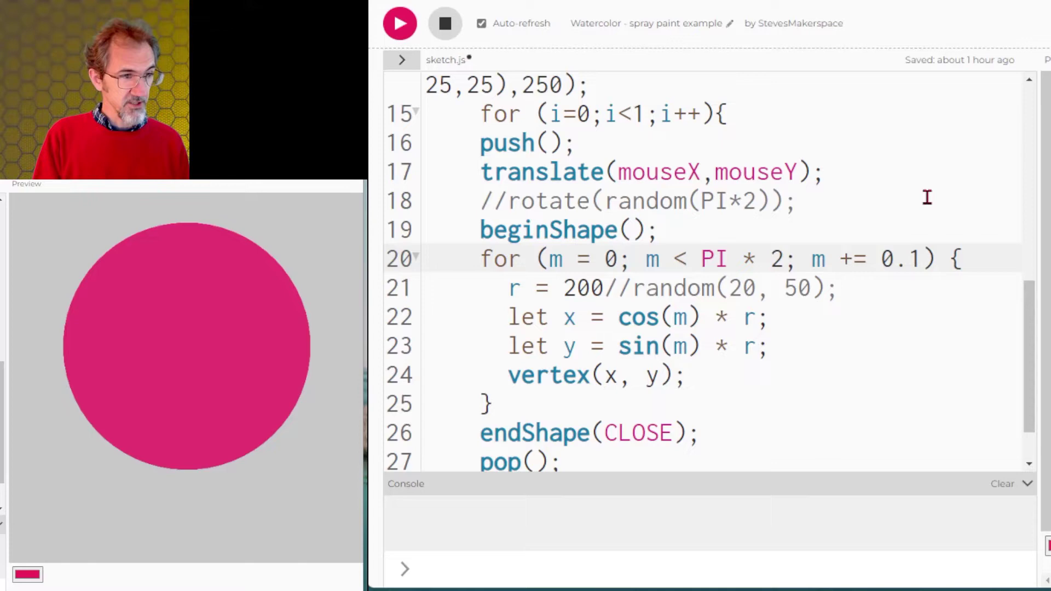
# Edit the spray-paint sketch toward a single unrotated pink circle of radius 200.
pyautogui.click(900, 259)
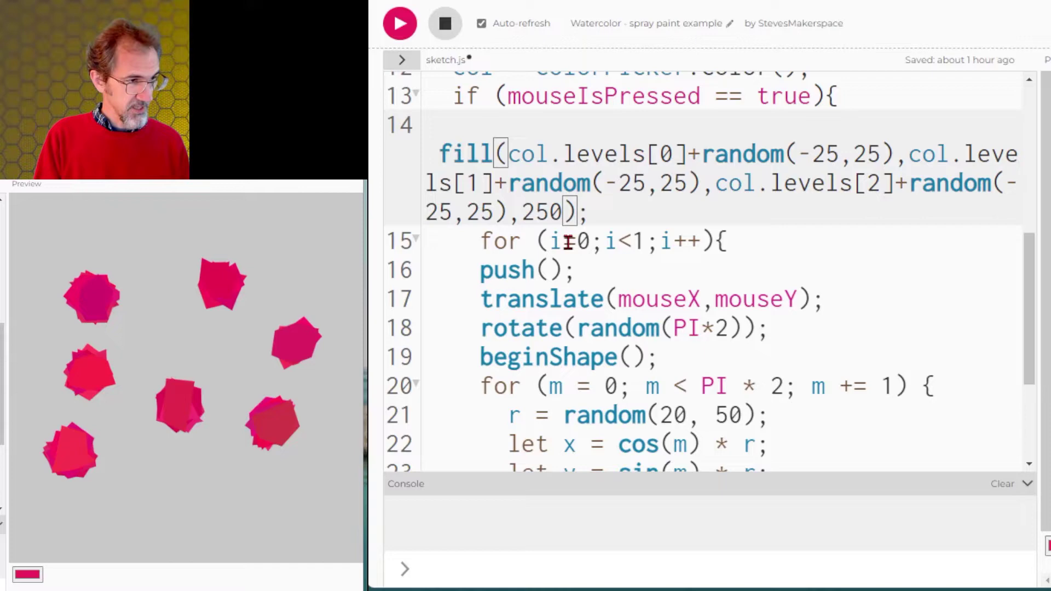
# Lower the brush fill alpha from 250 to 6 for far more transparent polygons.
pyautogui.write('600, 600);')
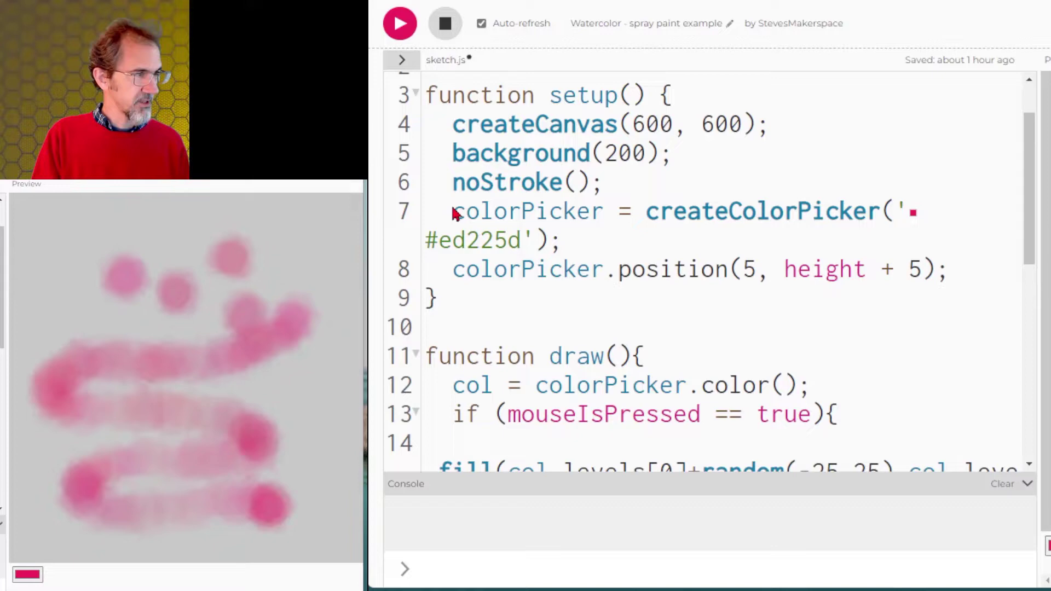
# Dab blue watercolor blotches over the pink strokes on the preview canvas.
pyautogui.scroll(-3)
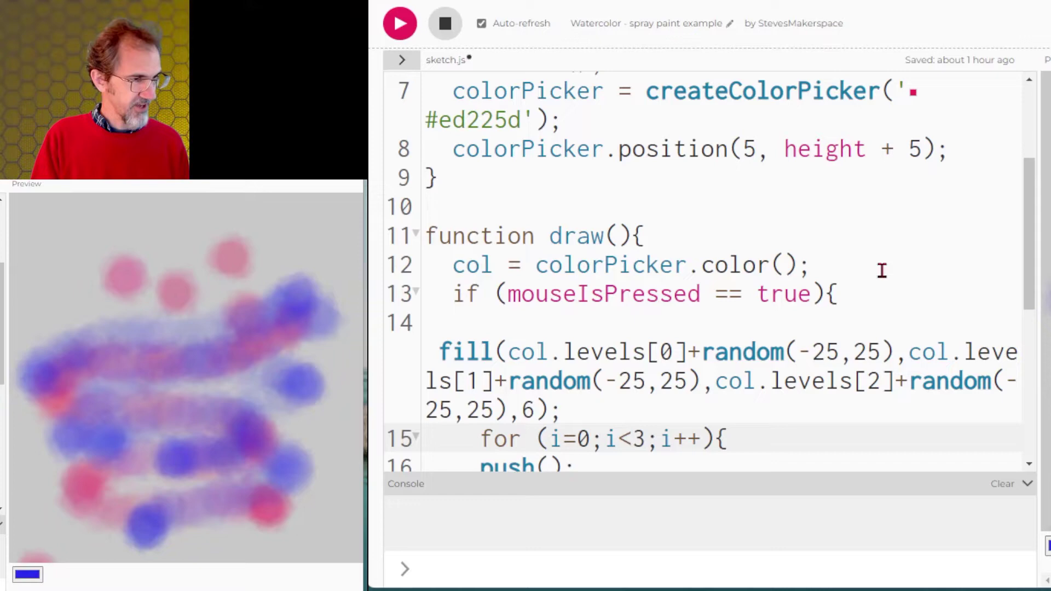
pyautogui.scroll(-3)
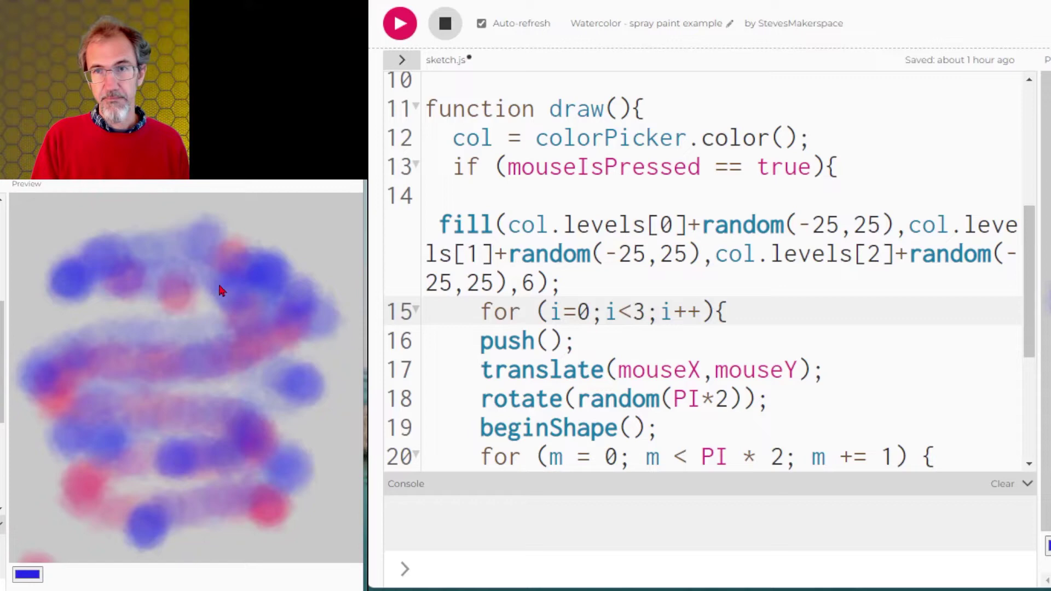
pyautogui.doubleClick(597, 224)
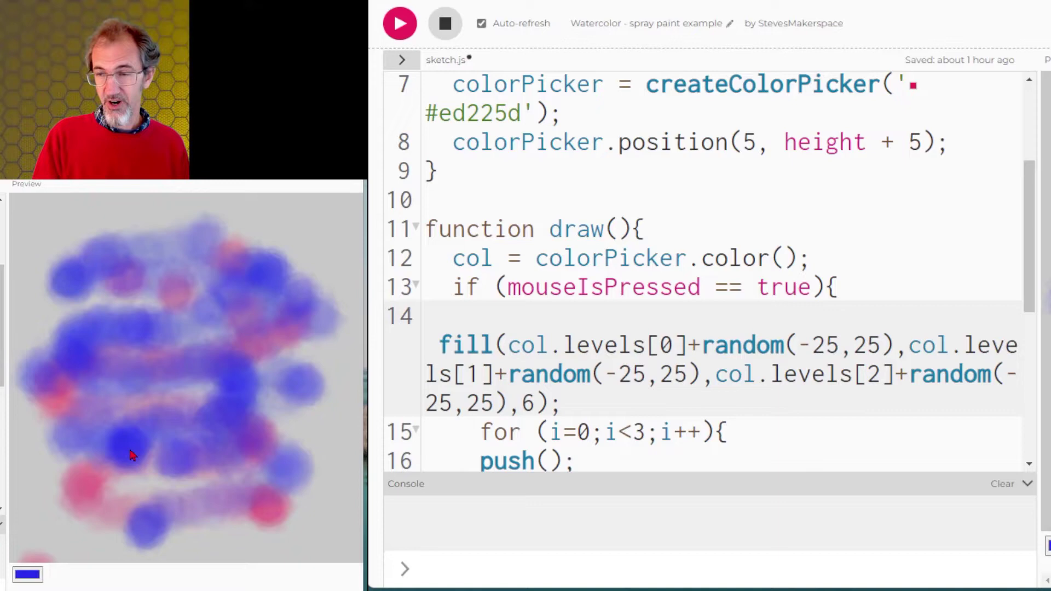
pyautogui.click(444, 23)
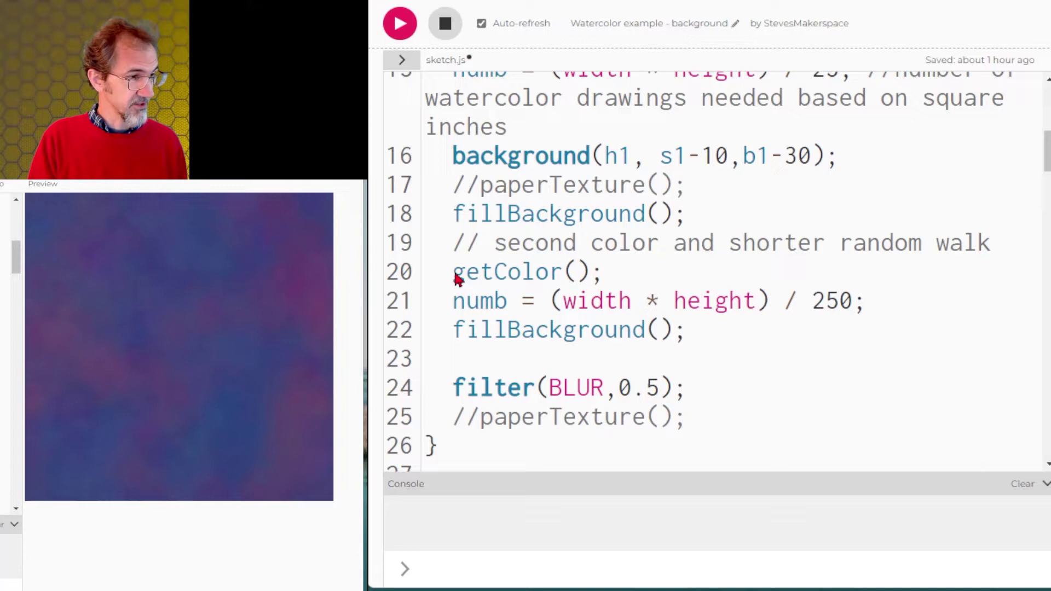
# Comment out the second getColor() call and rerun for a single-hued background.
pyautogui.click(399, 23)
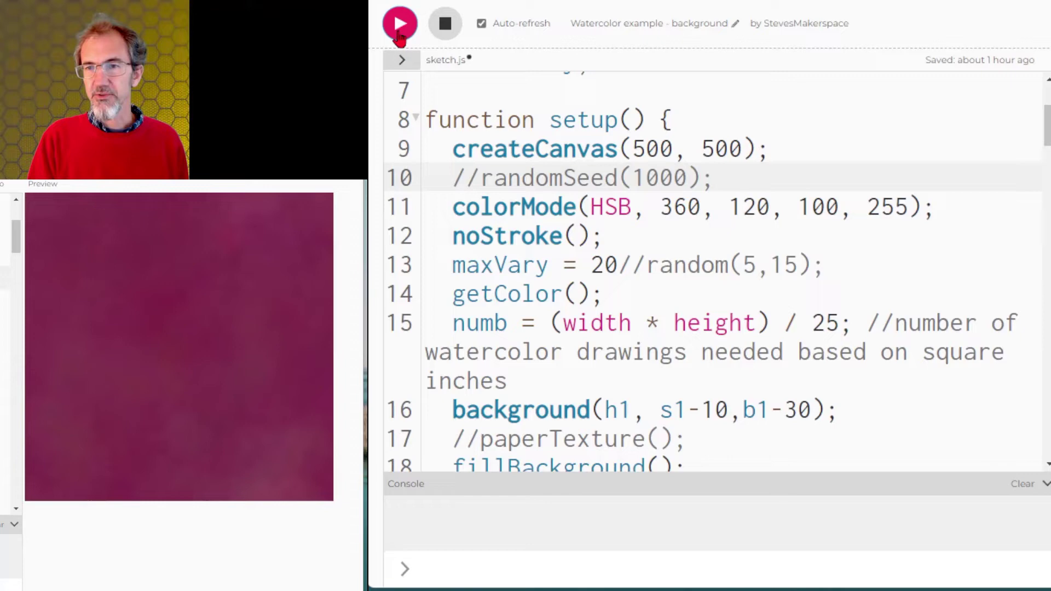
pyautogui.click(399, 23)
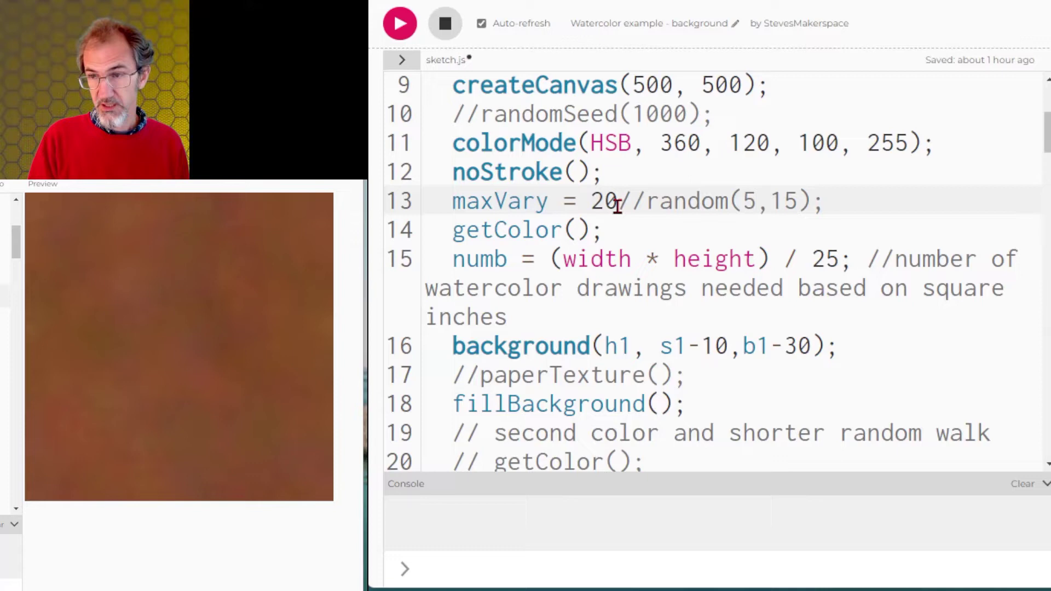
# Scroll through setup() while rerunning for brown then magenta backgrounds.
pyautogui.scroll(-3)
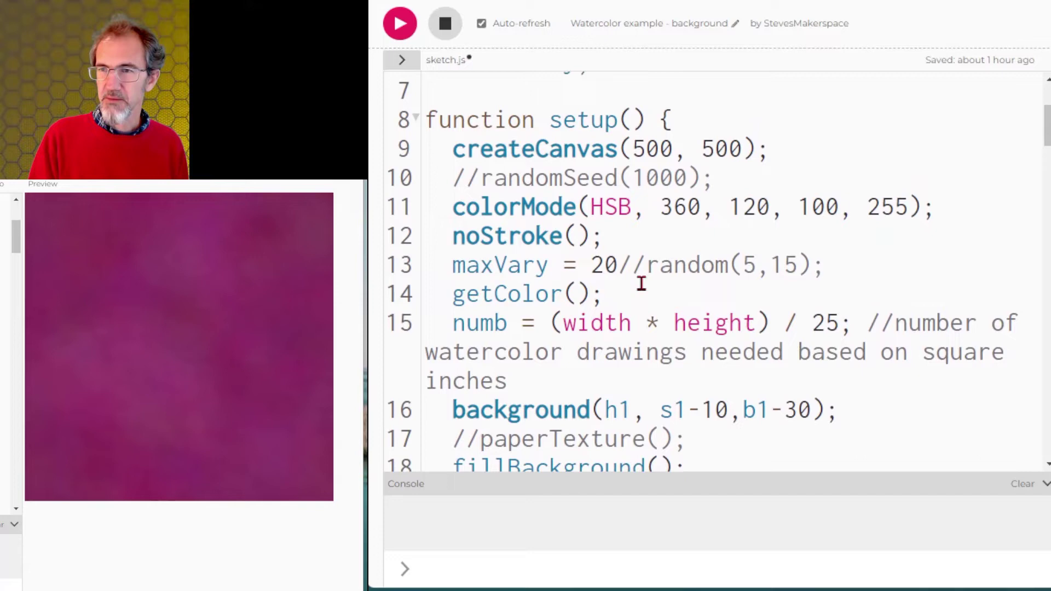
pyautogui.scroll(-3)
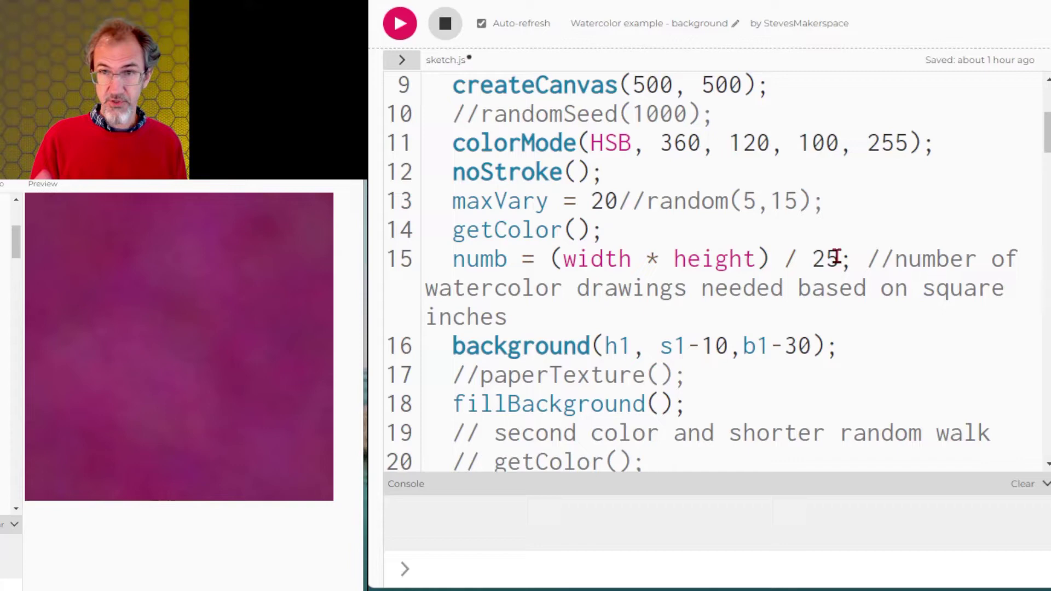
# Comment out background(h1, s1-10, b1-30) on line 16 and rerun the sketch.
pyautogui.scroll(-3)
pyautogui.write('//')
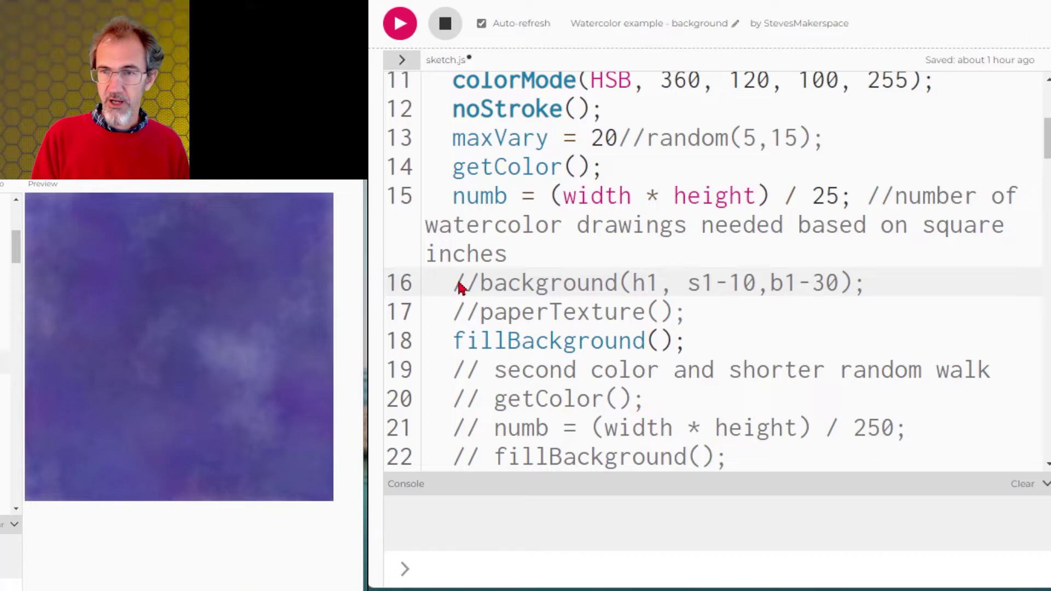
pyautogui.click(399, 23)
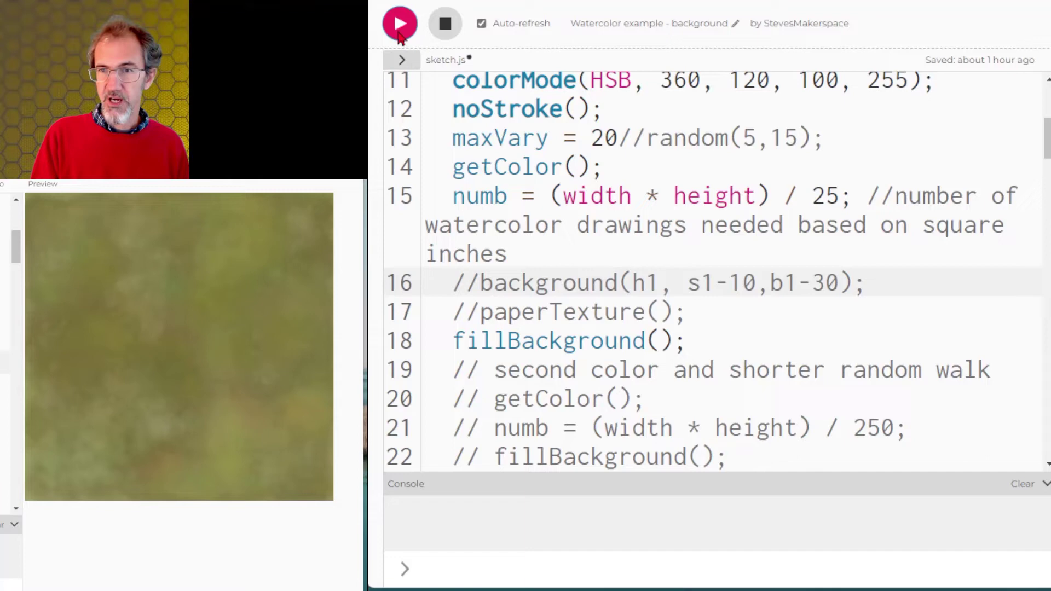
pyautogui.click(398, 23)
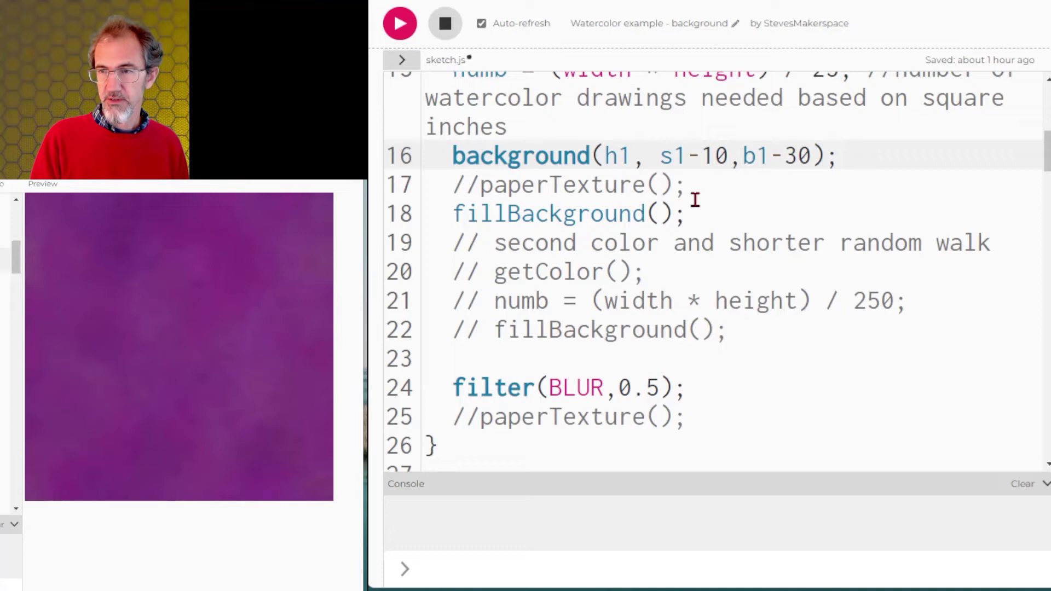
# Set the s and b random ranges to -colmv*2, colmv*2 in fillBackground and rerun.
pyautogui.scroll(-3)
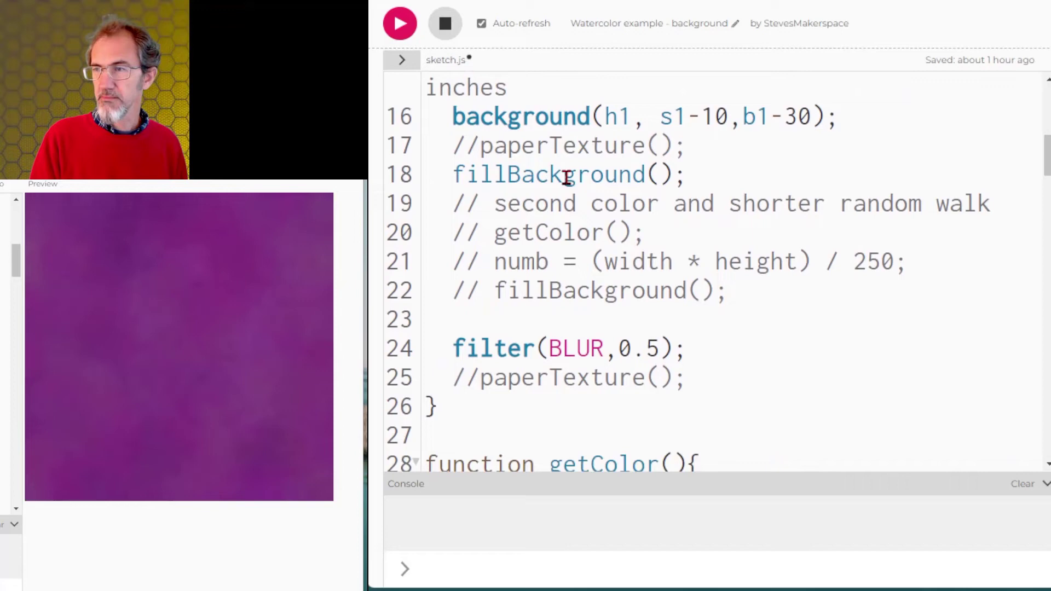
pyautogui.scroll(-3)
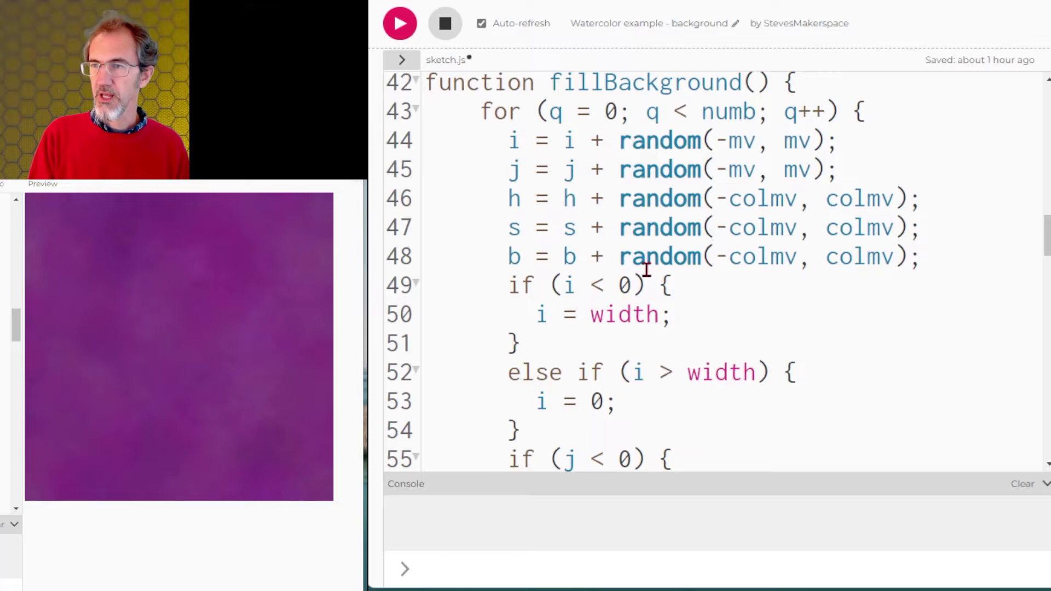
pyautogui.write('*2')
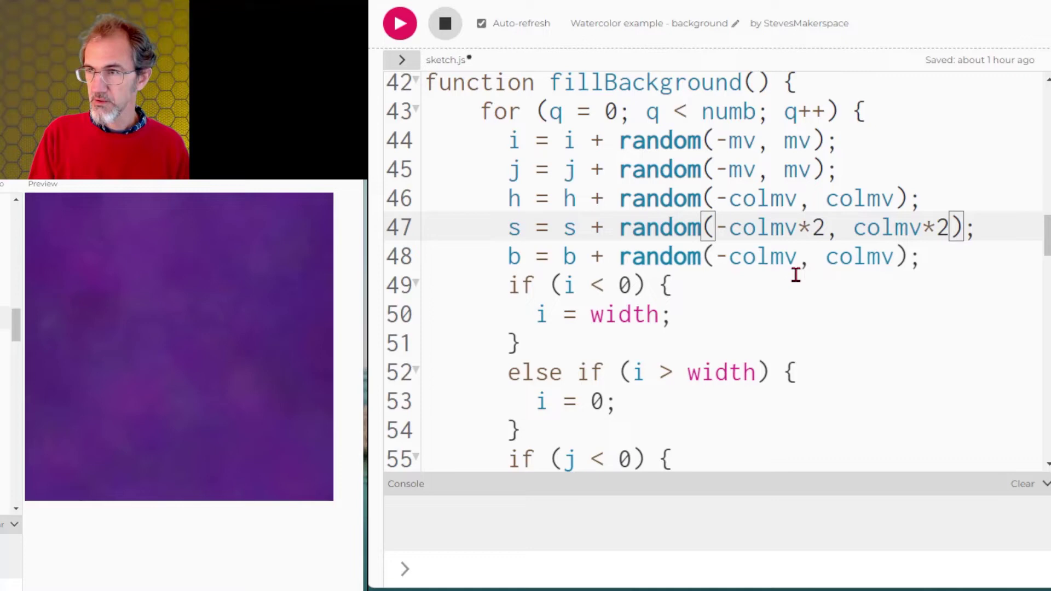
pyautogui.click(398, 23)
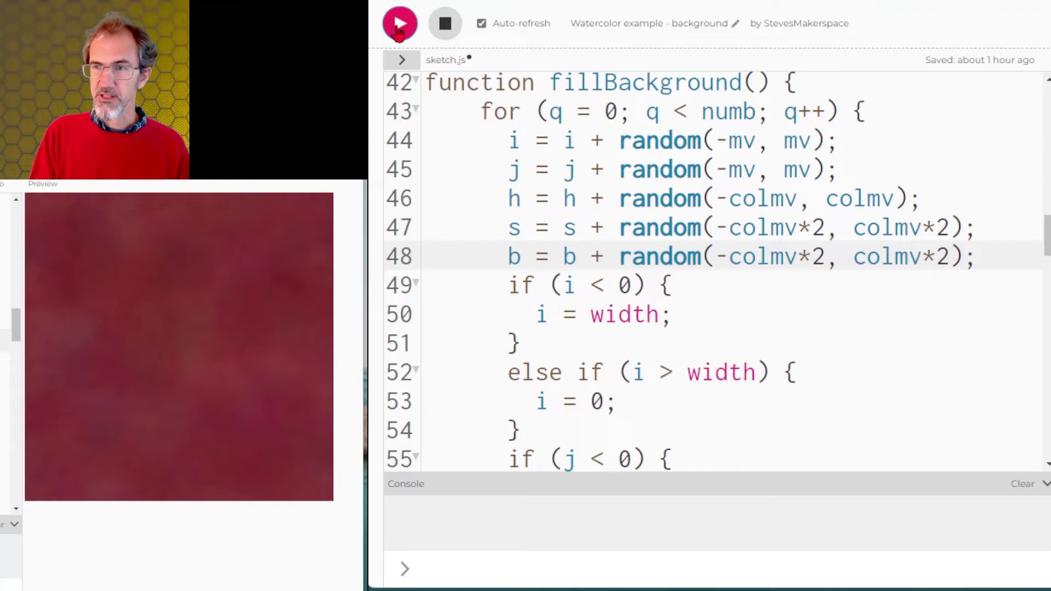
pyautogui.click(398, 23)
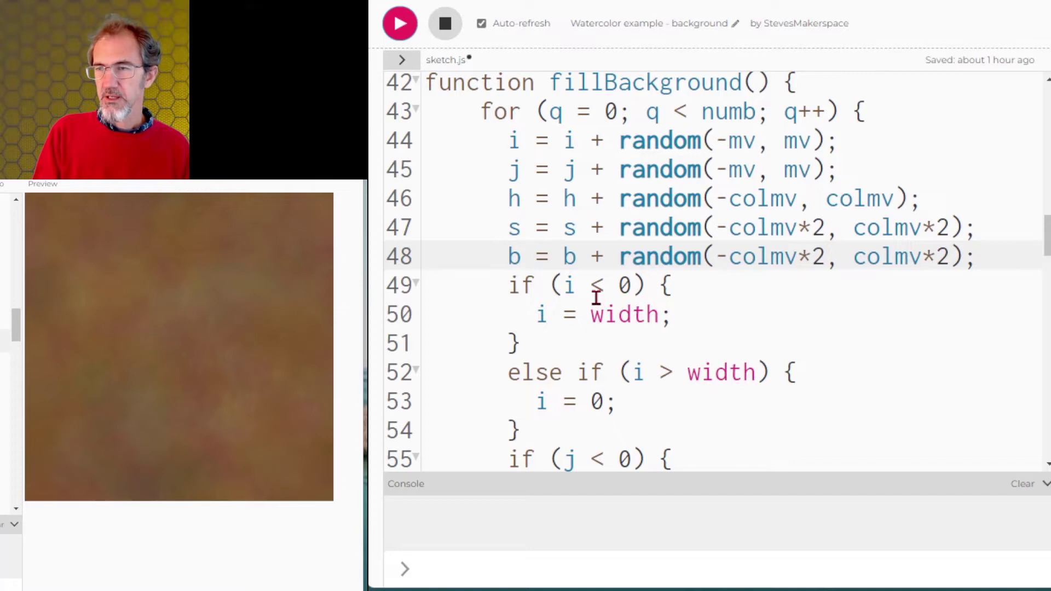
pyautogui.scroll(-3)
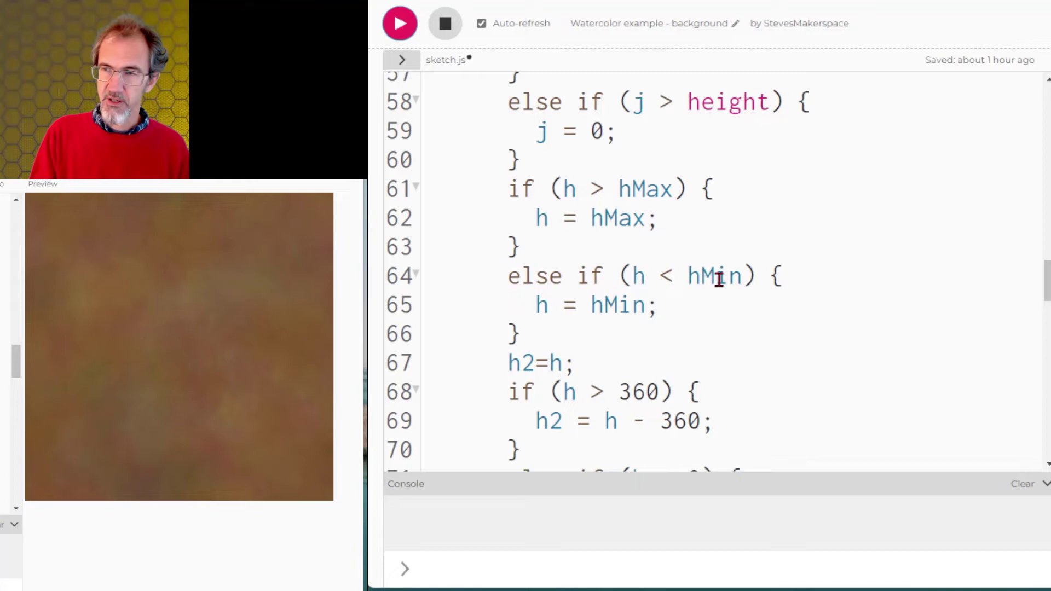
pyautogui.scroll(-3)
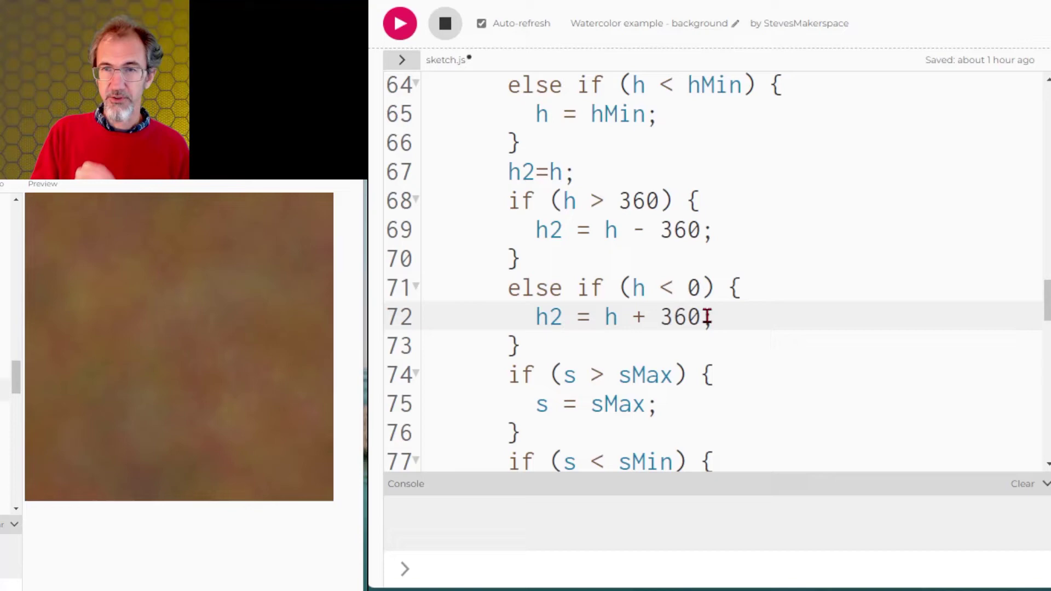
pyautogui.scroll(-3)
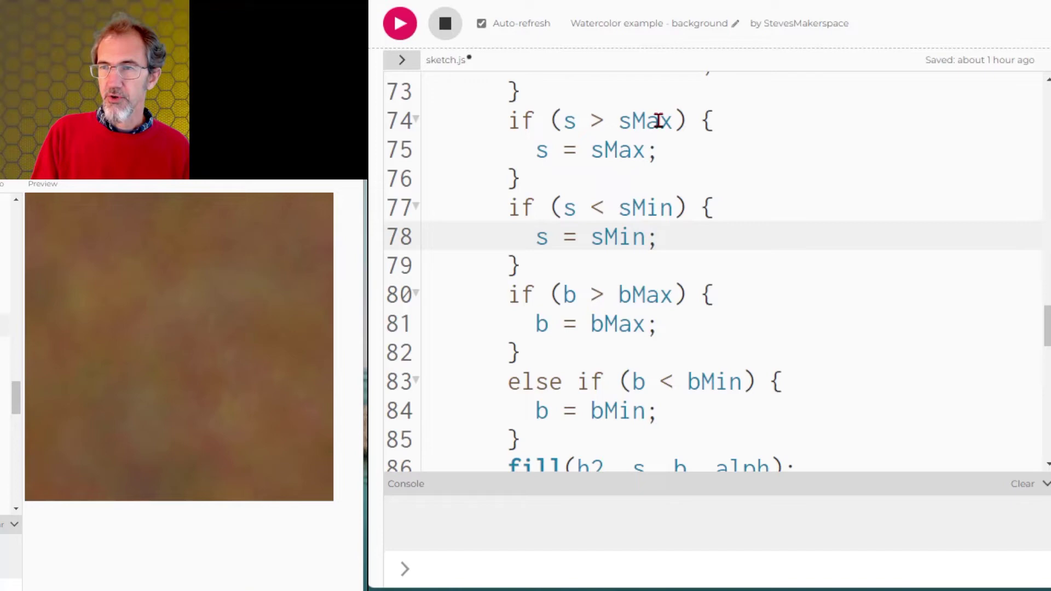
pyautogui.doubleClick(623, 149)
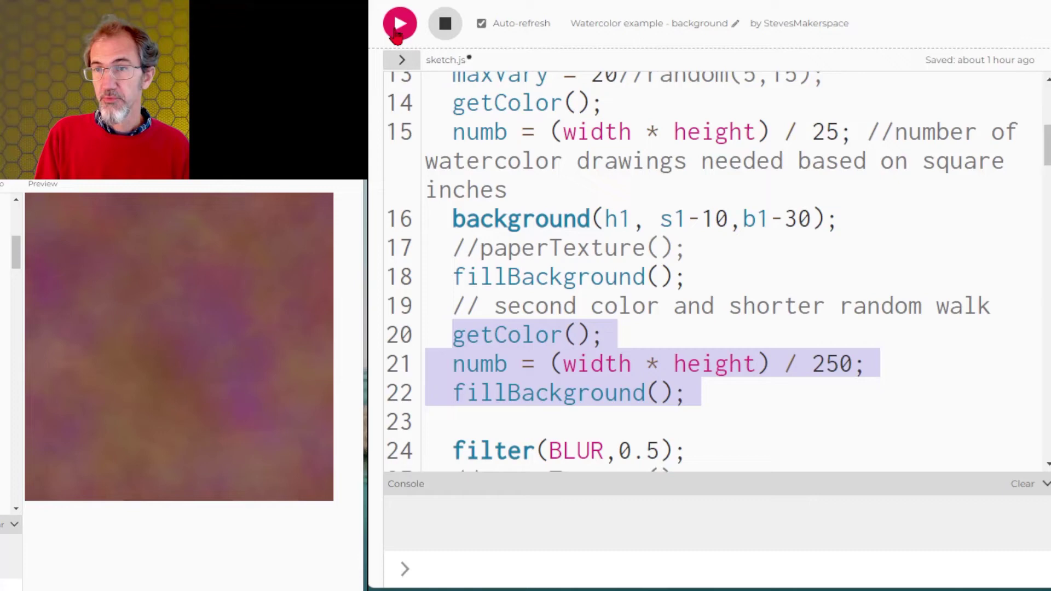
# Rerun the sketch with getColor(), numb = (width*height)/250 and fillBackground() uncommented.
pyautogui.click(400, 22)
pyautogui.write('//')
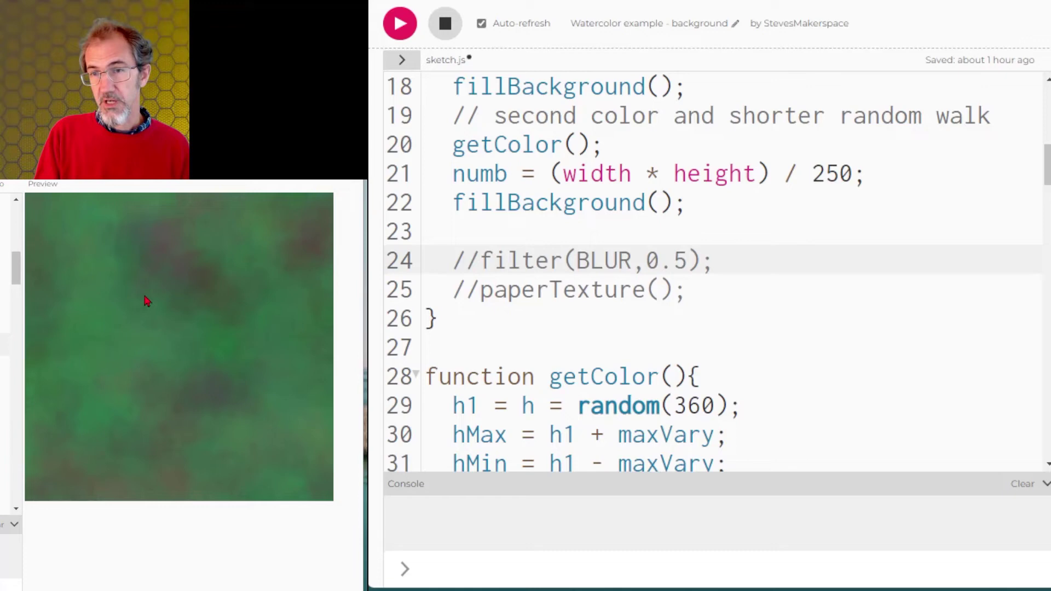
pyautogui.moveTo(211, 243)
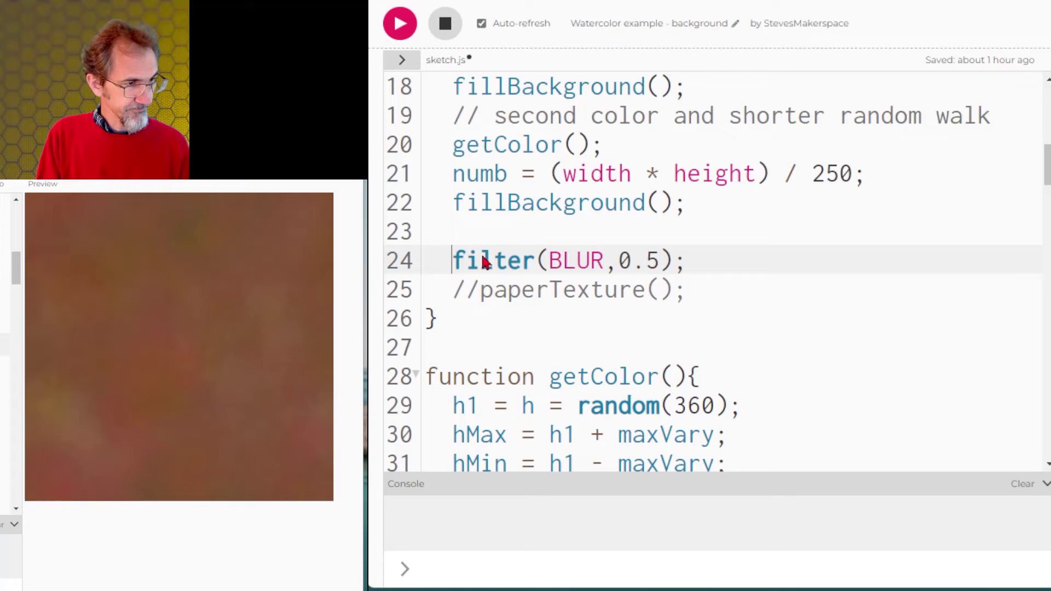
# Try the texture with a blur of 4, then restore the blur amount to 0.5.
pyautogui.write('4')
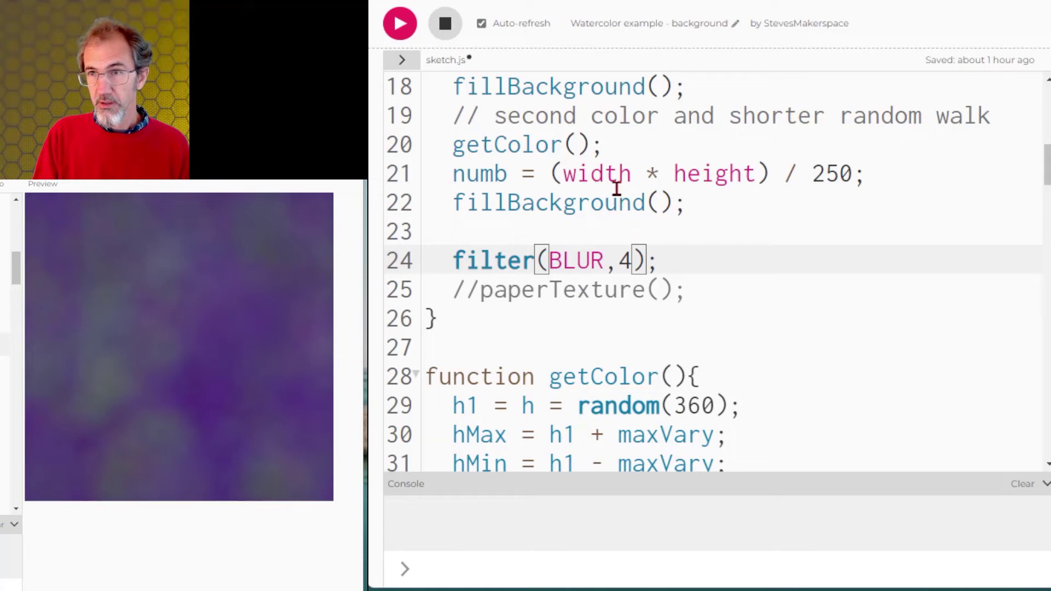
pyautogui.write('0.5')
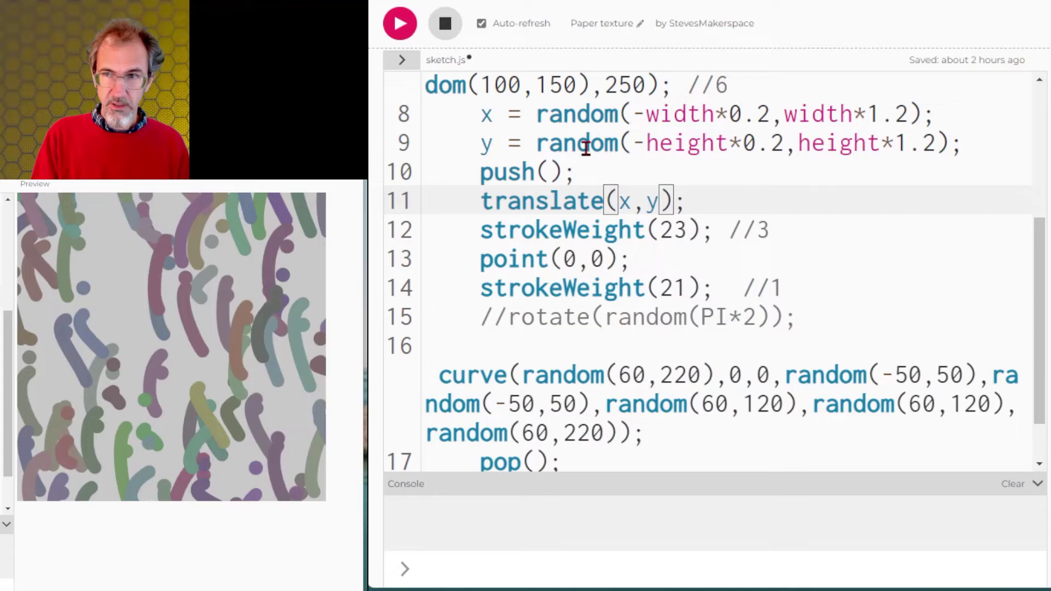
# Fix the stroke origin at translate(200,200), set textureNum to 10, and rerun the sketch.
pyautogui.write('200,200)//')
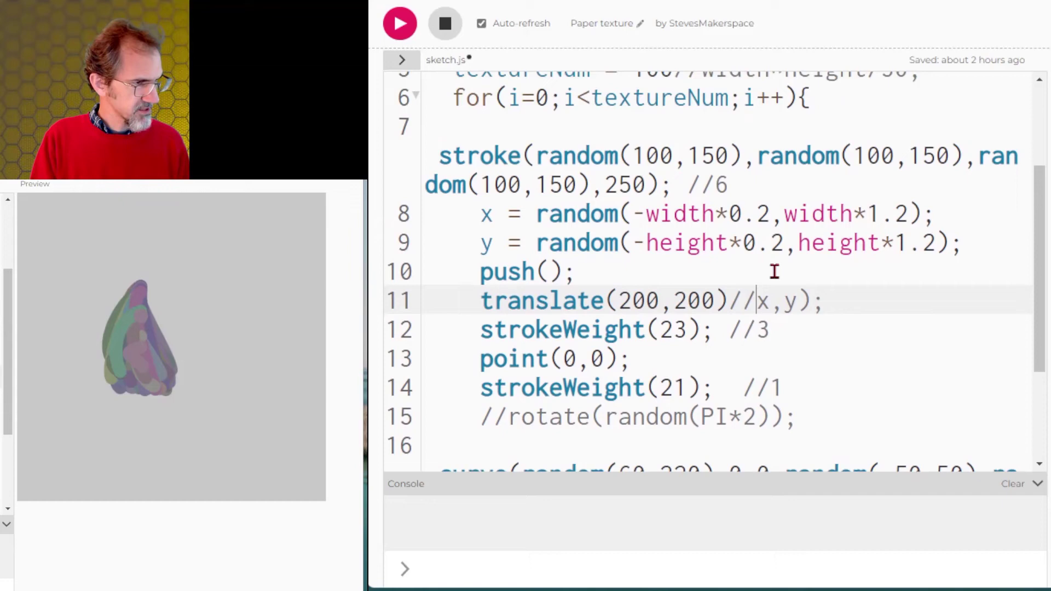
pyautogui.click(398, 23)
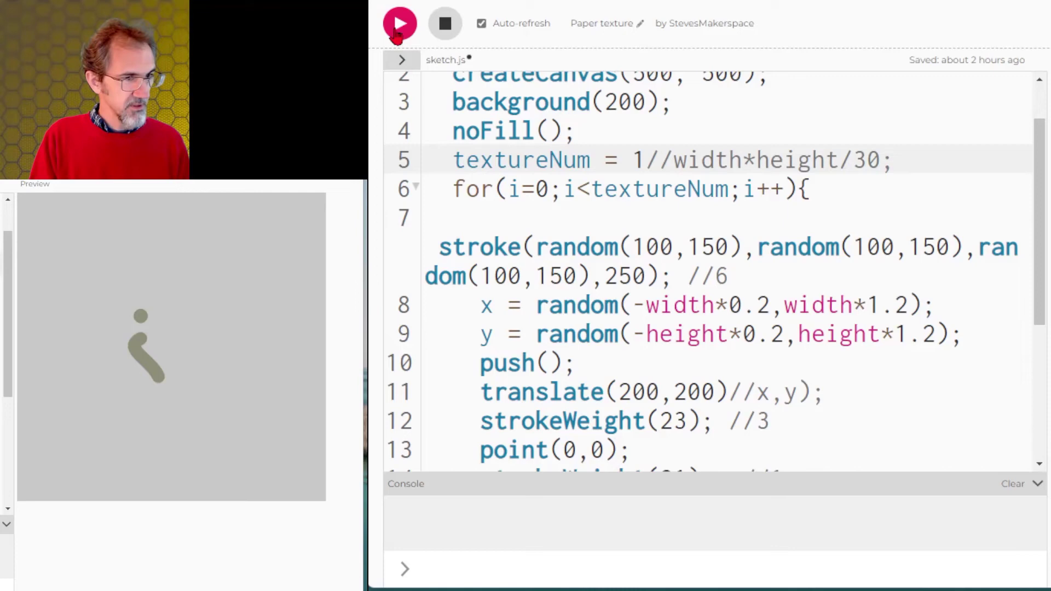
pyautogui.click(400, 23)
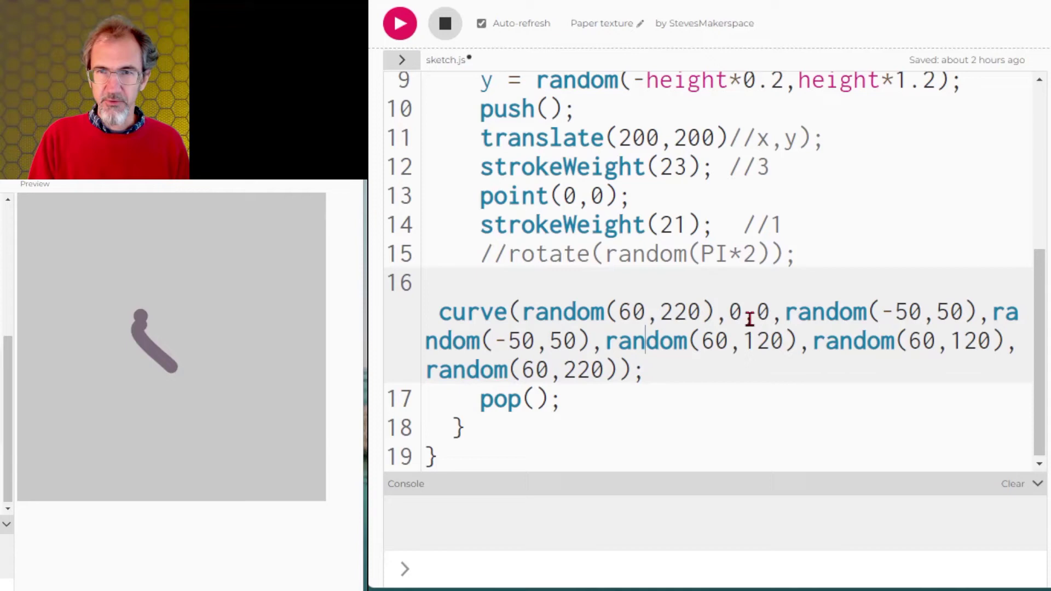
pyautogui.click(399, 23)
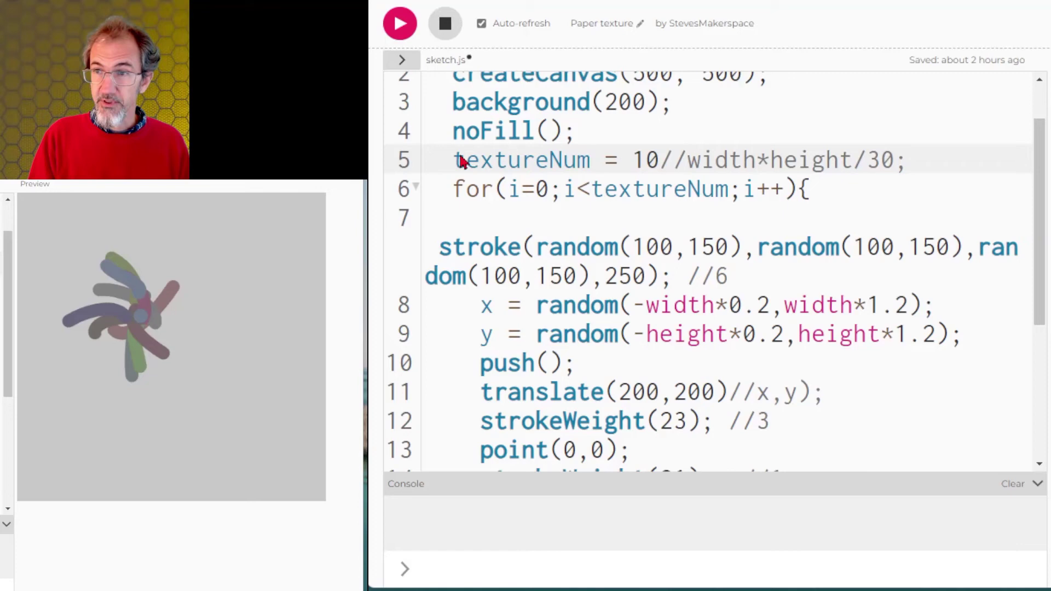
pyautogui.doubleClick(649, 159)
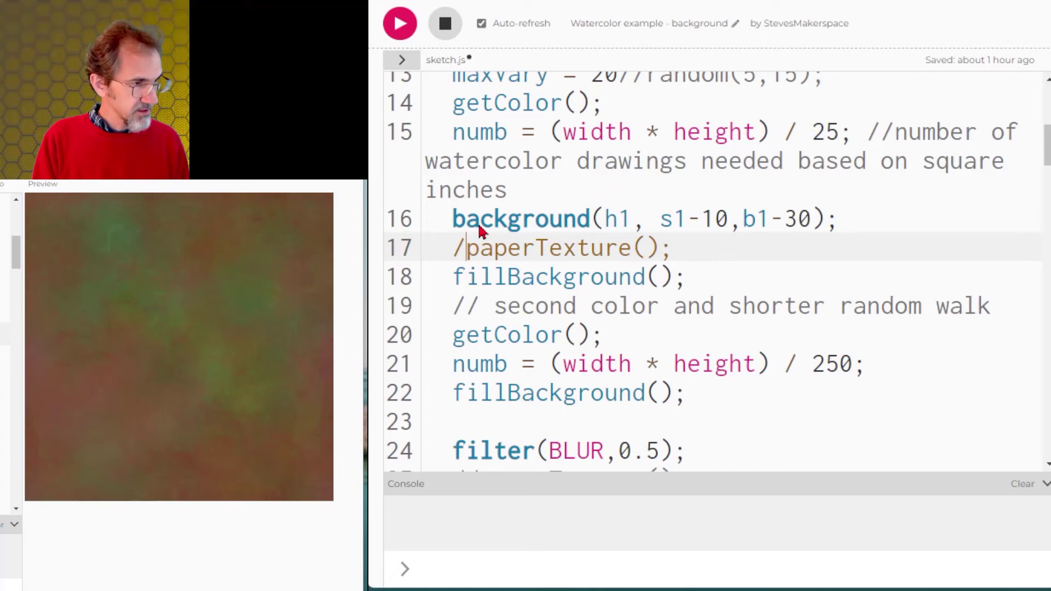
# Scroll the watercolor background sketch to the paperTexture() call after its background.
pyautogui.scroll(-3)
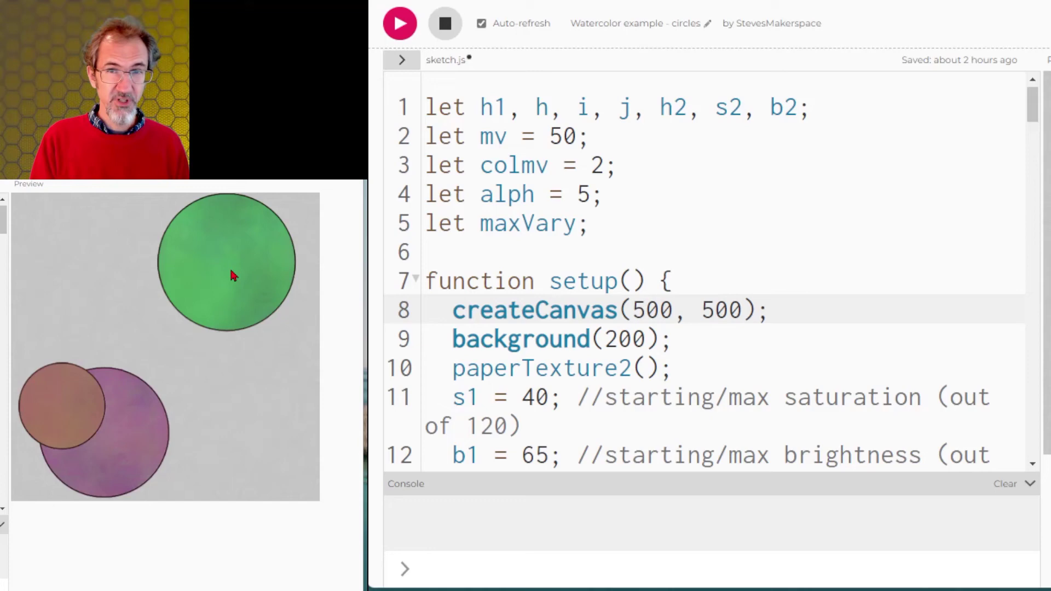
# Scroll to the createGraphics block where cnv.circle is centred on cnv.width / 2.
pyautogui.scroll(-3)
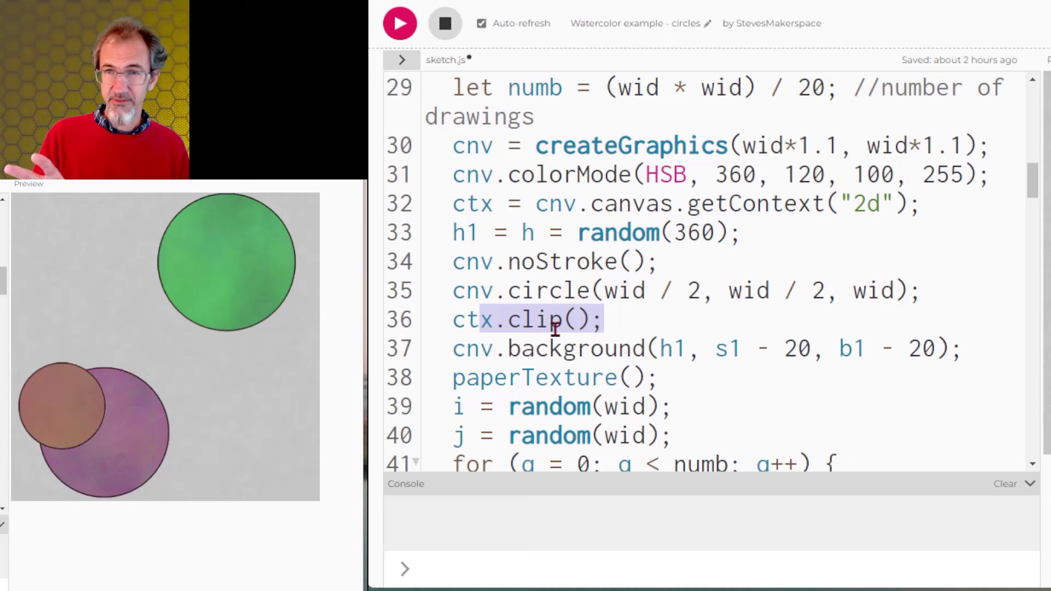
pyautogui.scroll(-3)
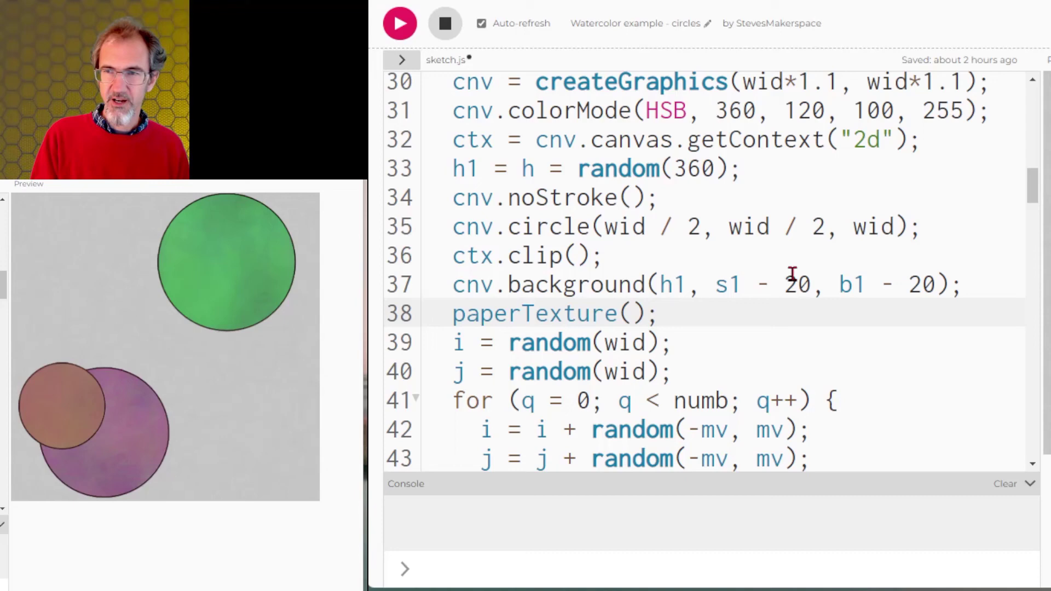
pyautogui.scroll(-3)
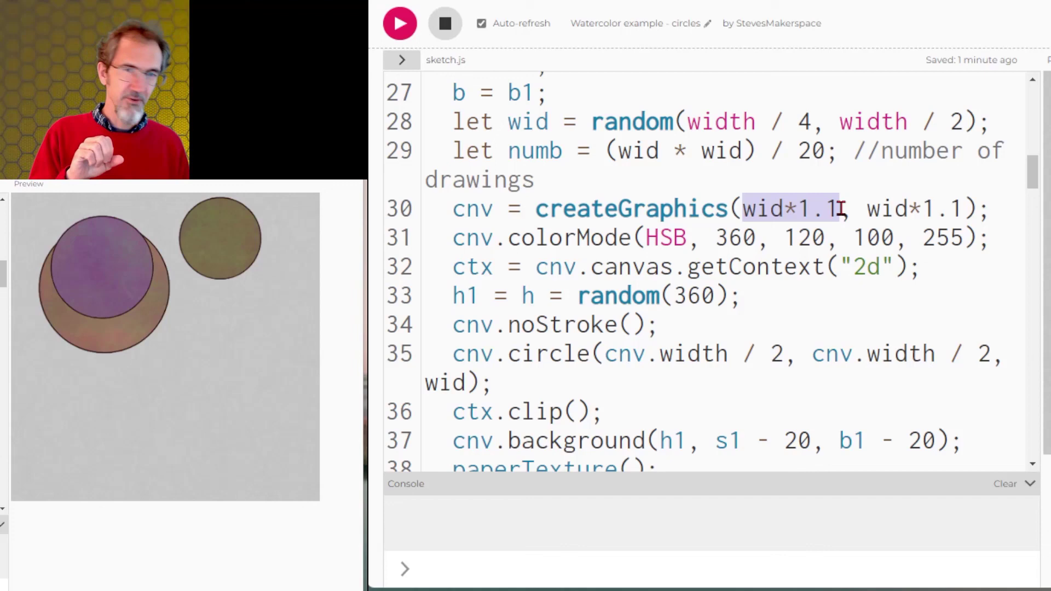
pyautogui.write('wid, wid')
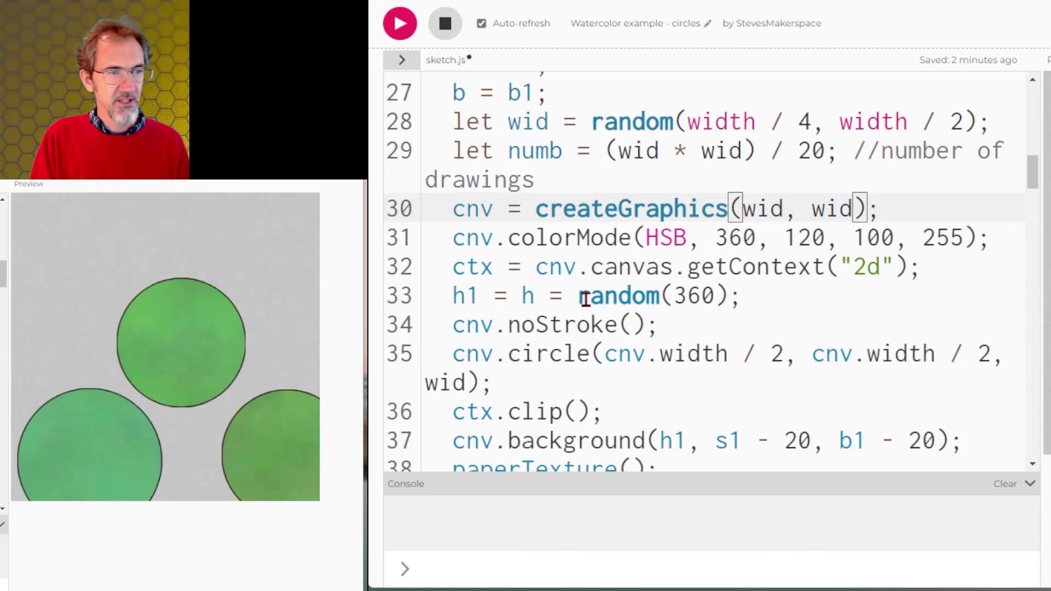
pyautogui.write('*1.1')
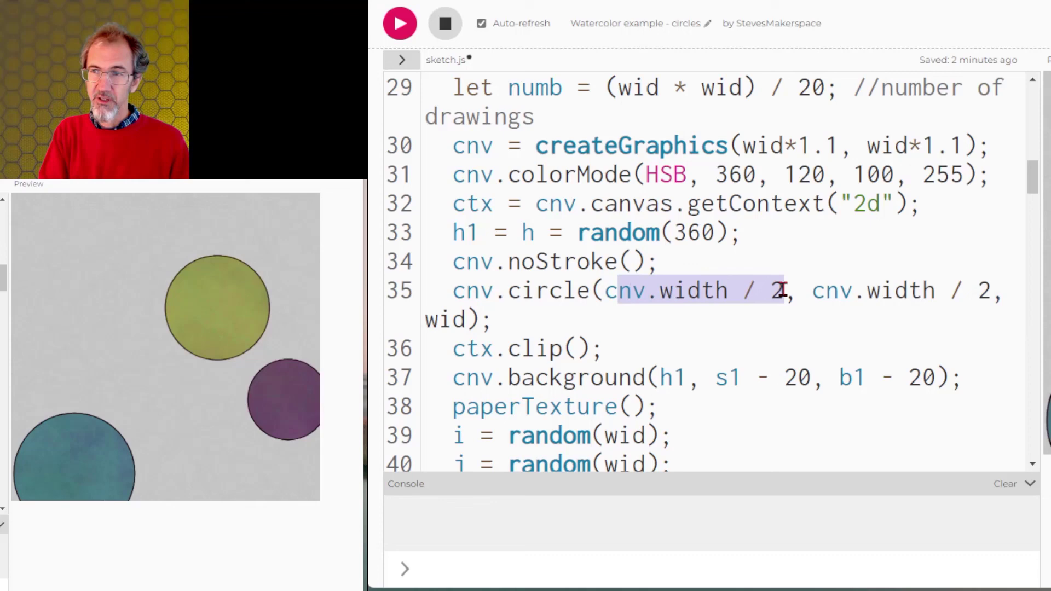
pyautogui.scroll(-3)
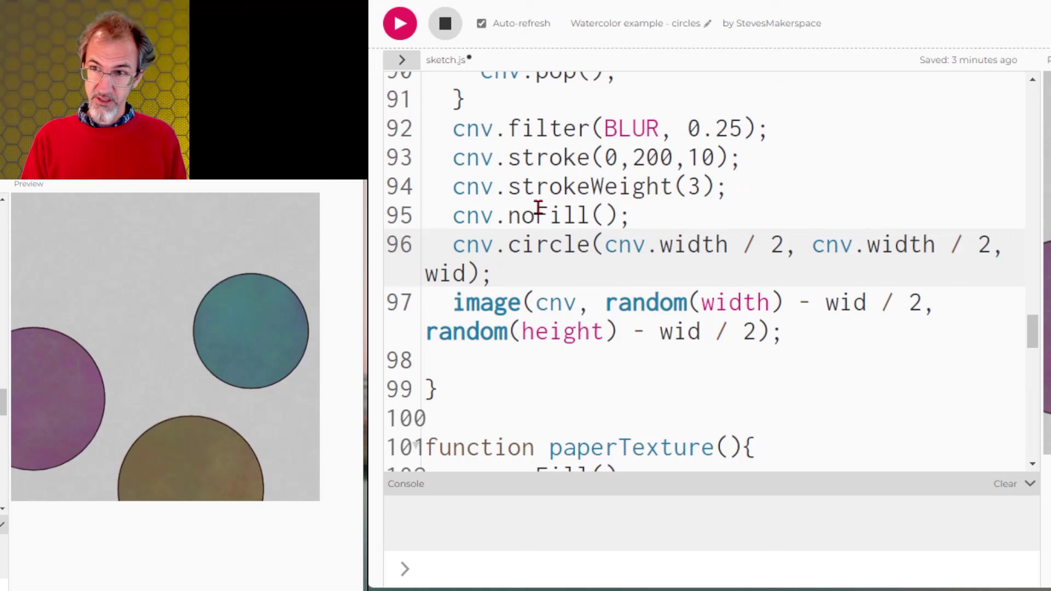
pyautogui.moveTo(569, 244)
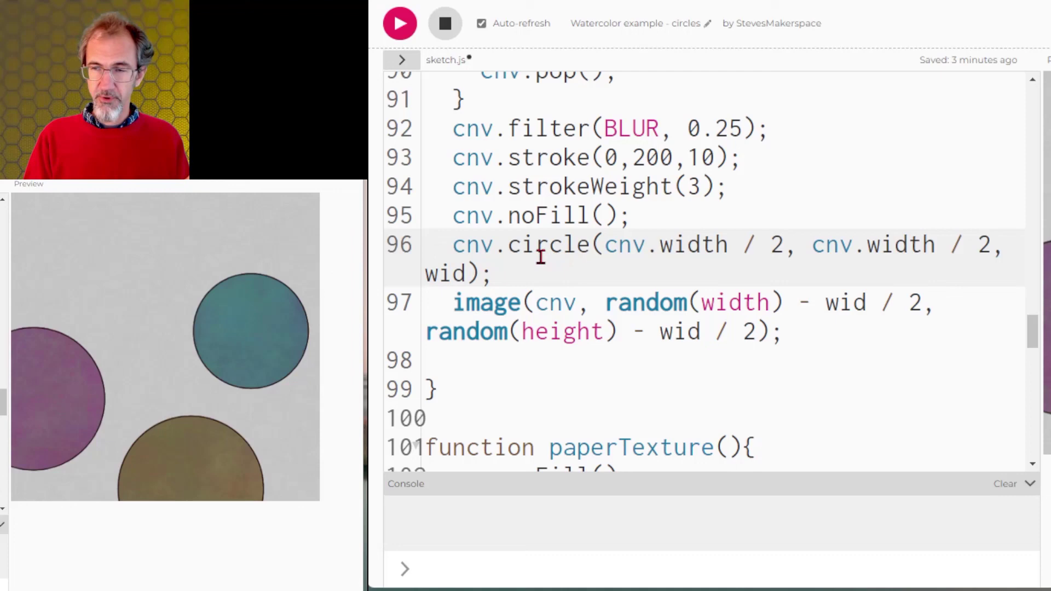
pyautogui.moveTo(580, 302); pyautogui.dragTo(931, 302)
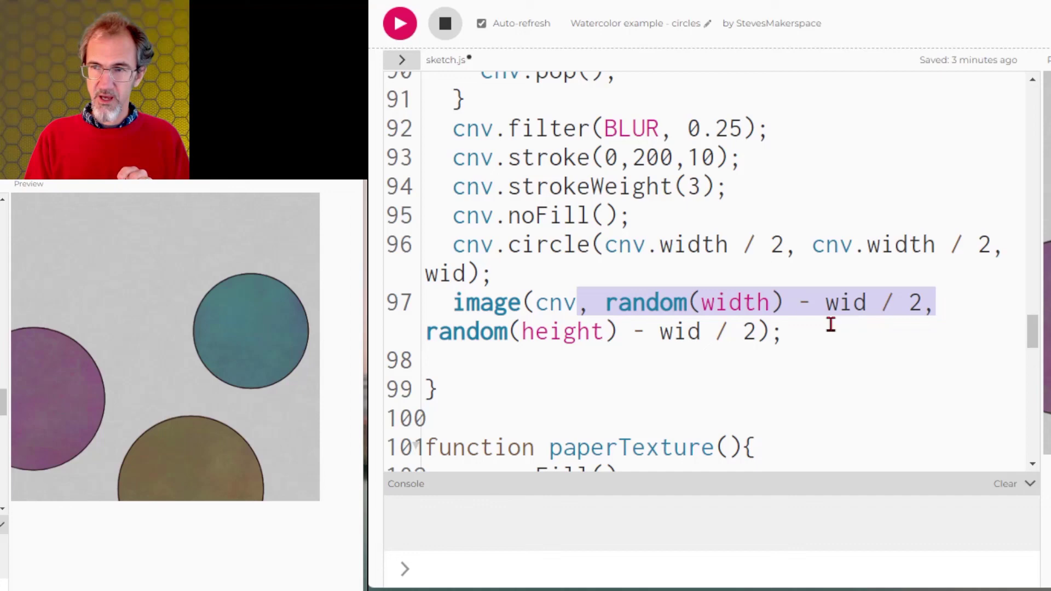